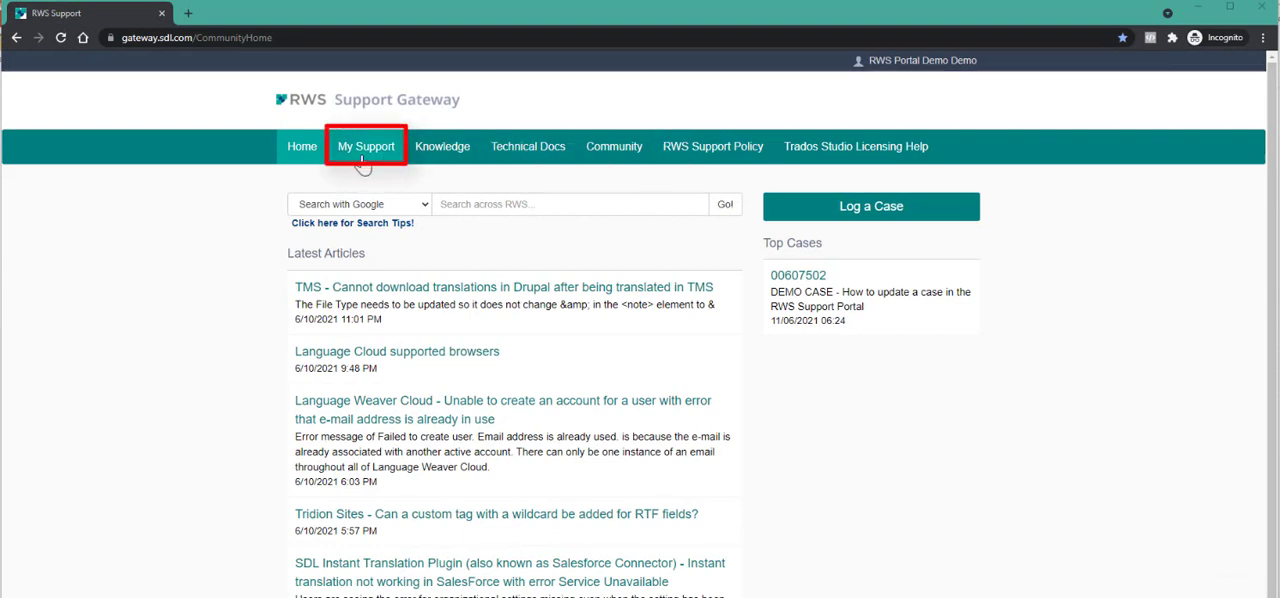
pyautogui.click(366, 146)
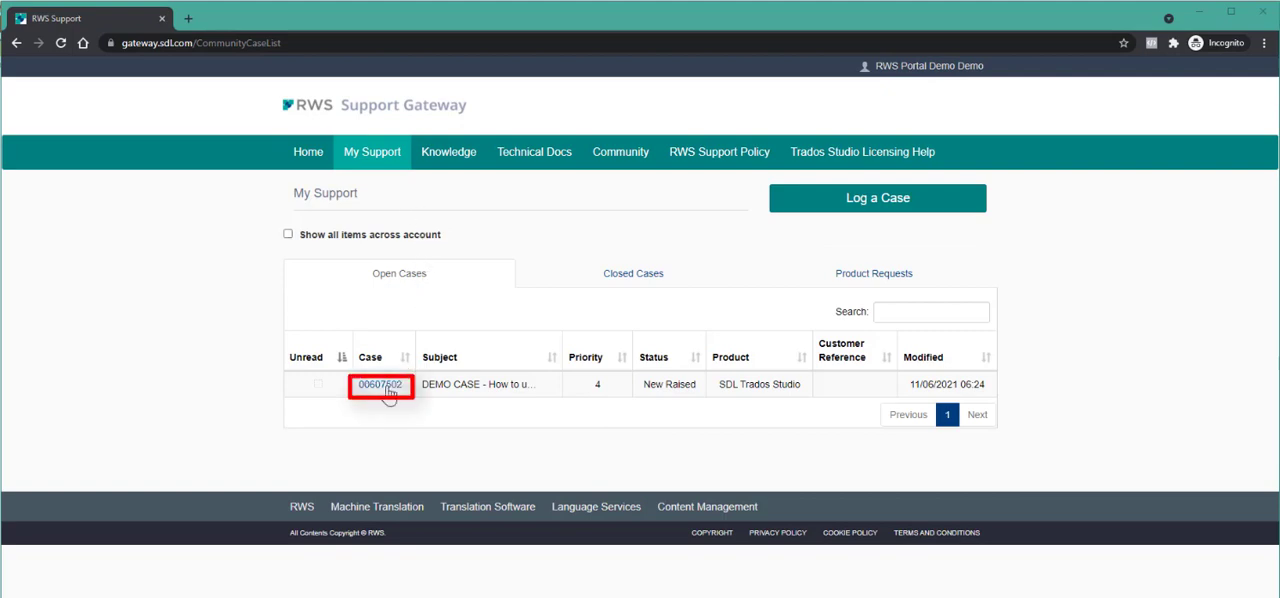
pyautogui.click(379, 384)
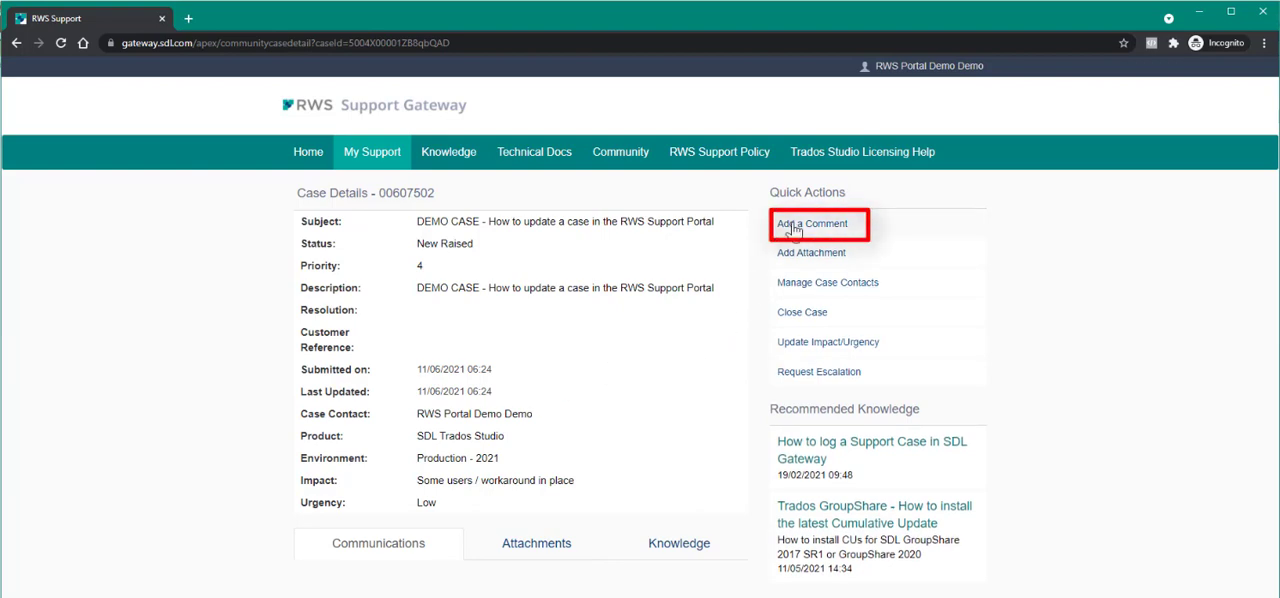
# Submit the comment 'Look, I just entered a new comment!' on the case.
pyautogui.write('Look, I just entered a new comment')
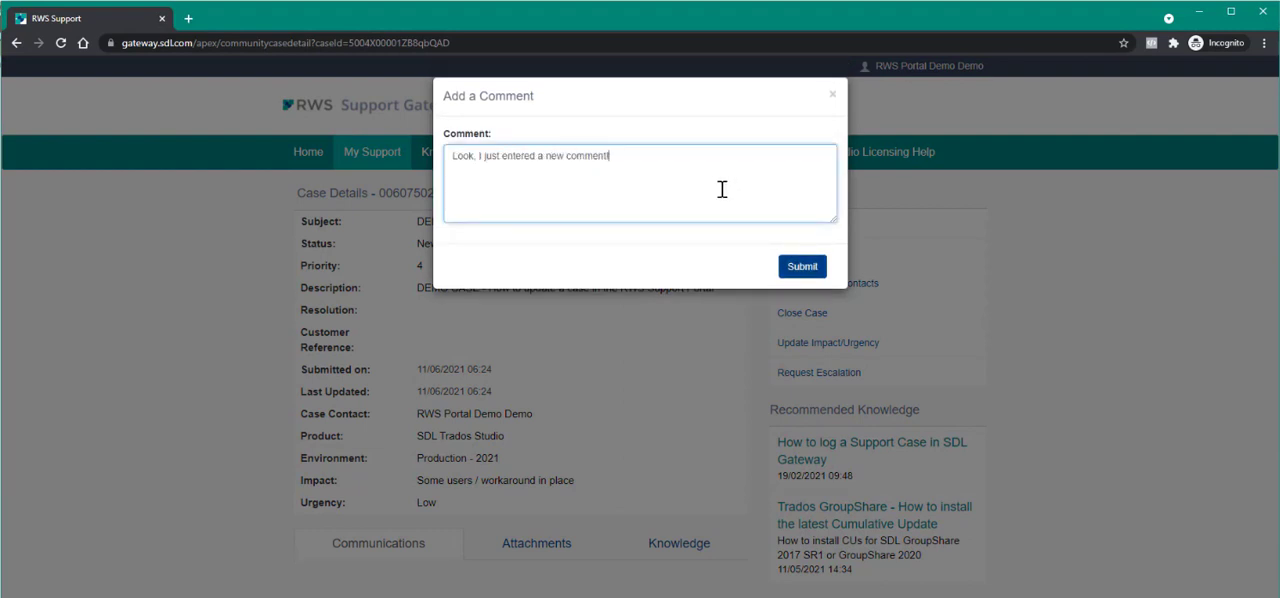
pyautogui.click(802, 266)
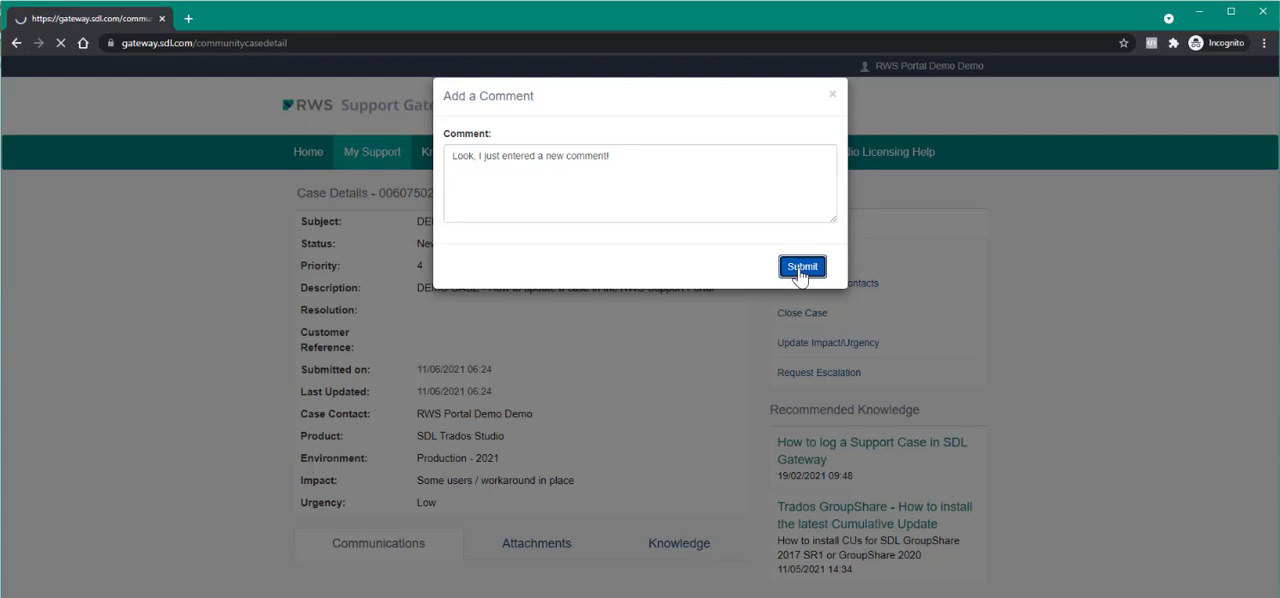
pyautogui.click(801, 266)
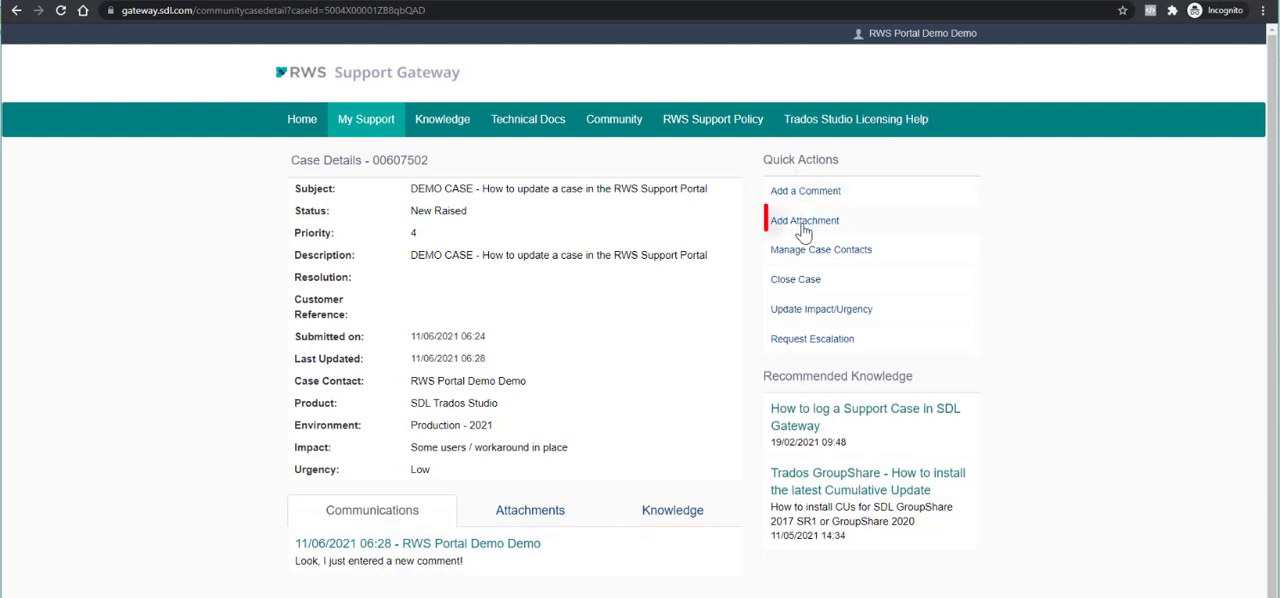
# Select Logs and Error message.zip as a new case attachment.
pyautogui.click(805, 220)
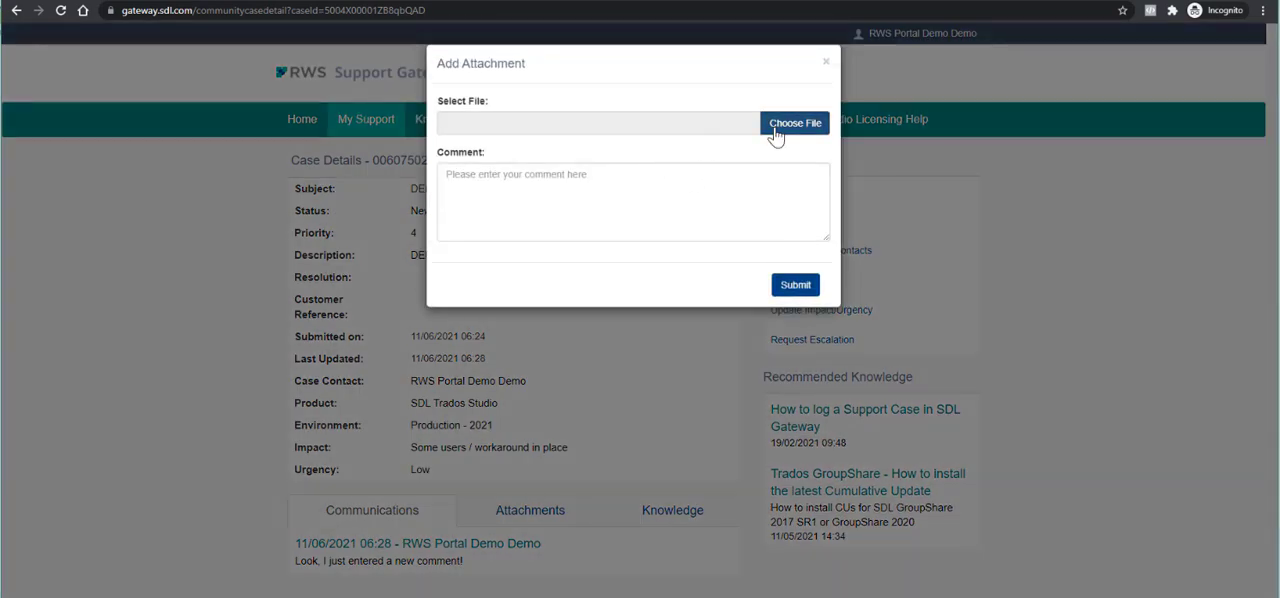
pyautogui.click(795, 122)
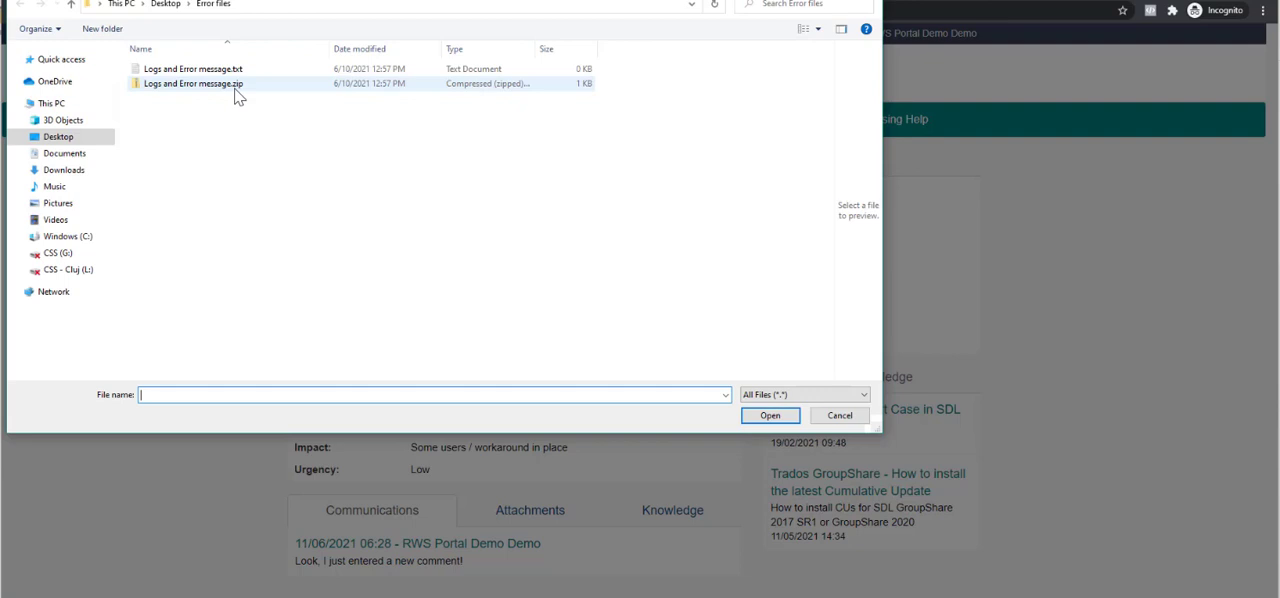
pyautogui.click(192, 83)
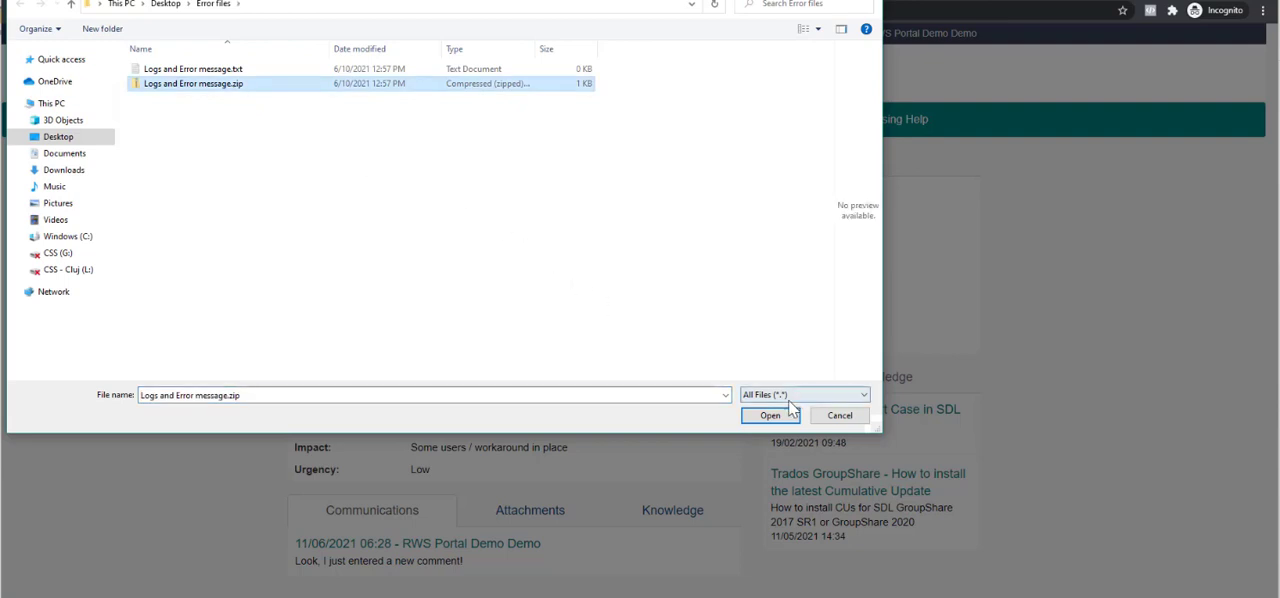
pyautogui.click(769, 415)
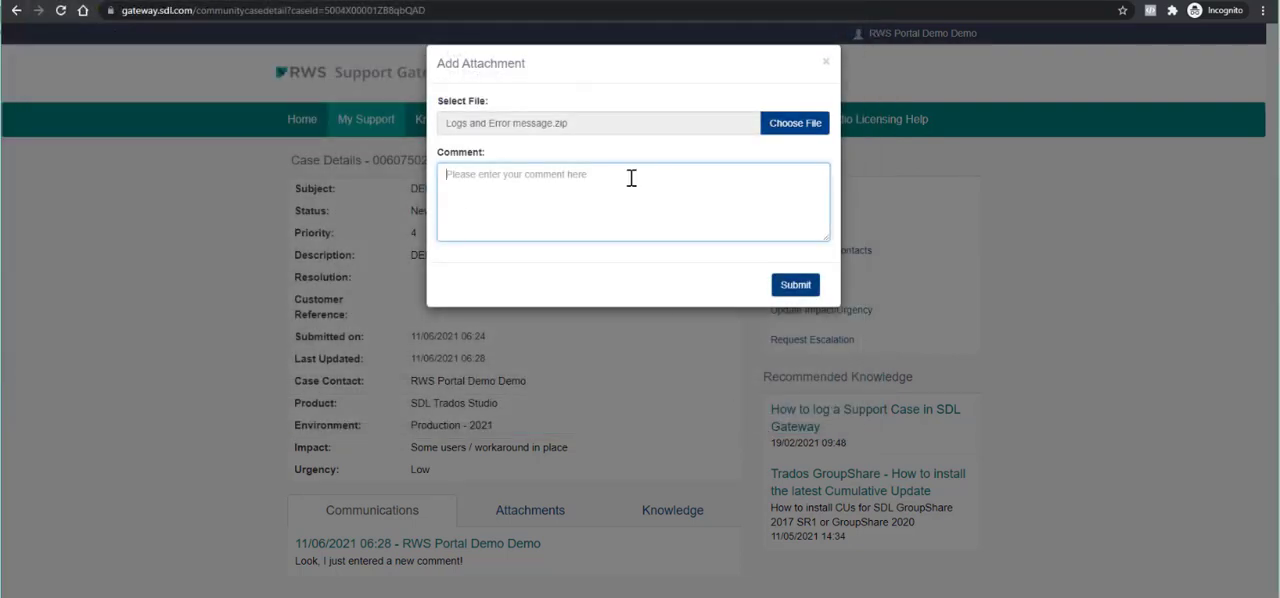
# Submit the attachment with comment 'This is a new attachment file with logs and errors'.
pyautogui.write('This is a new attachment file with')
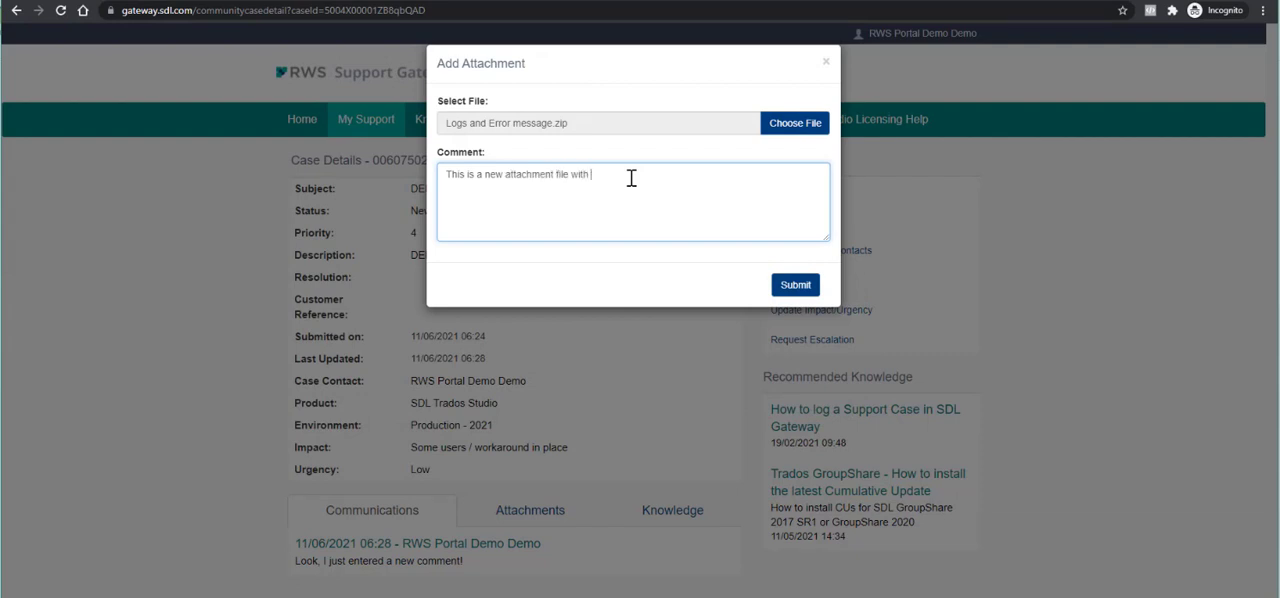
pyautogui.write('logs and errors')
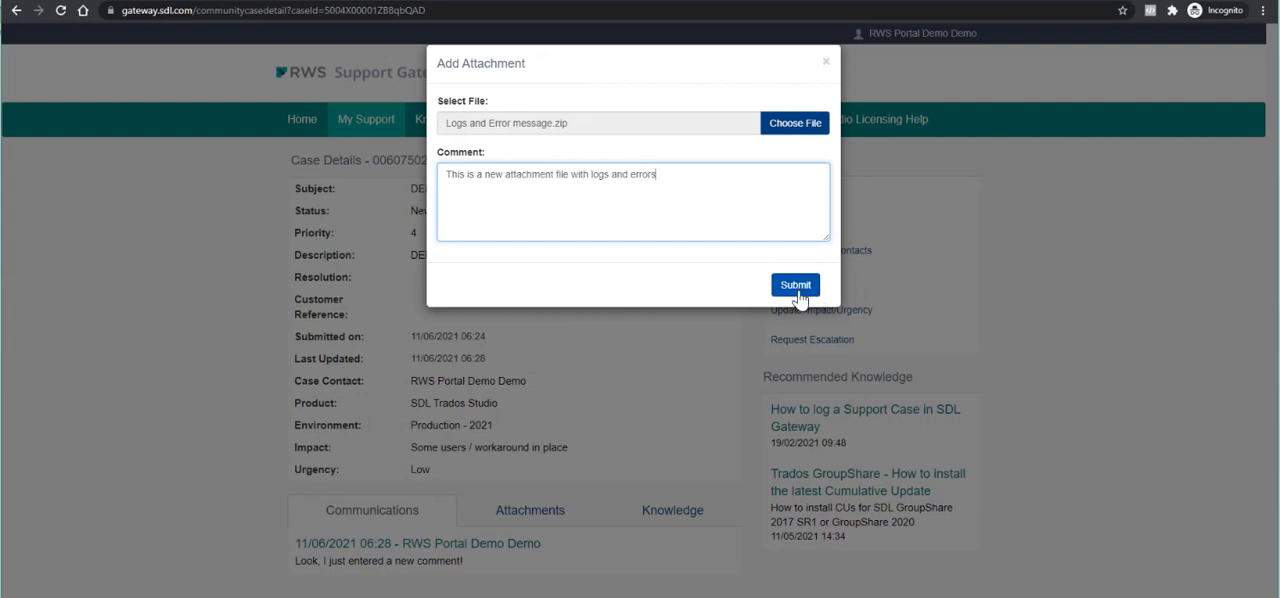
pyautogui.click(795, 285)
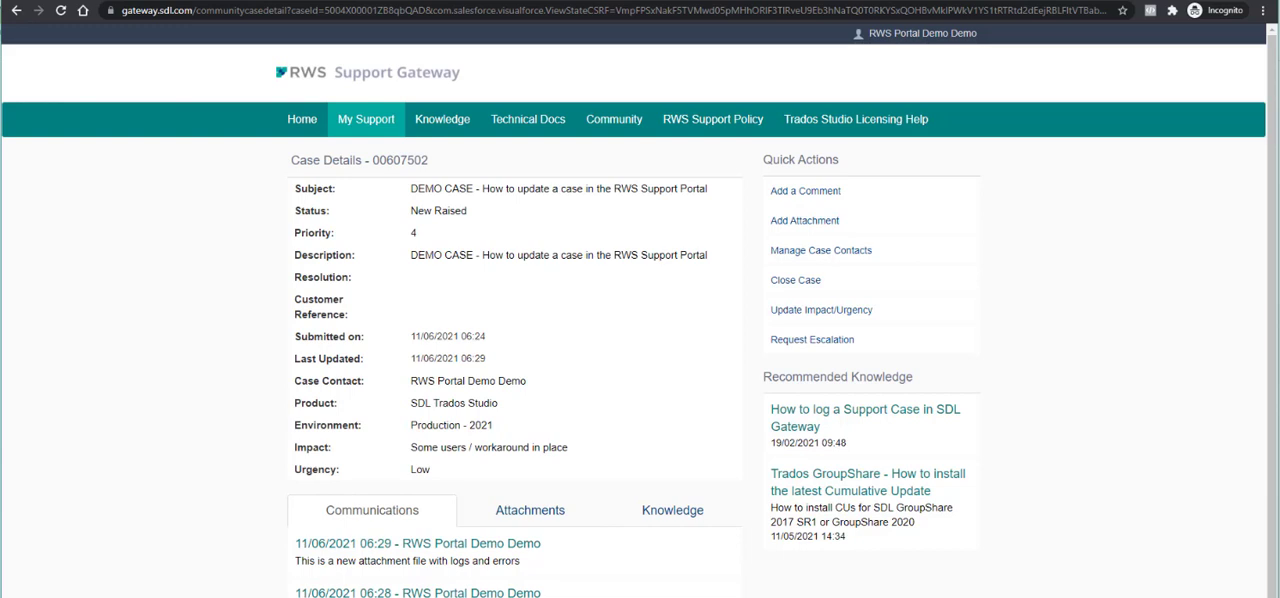
# Enter an additional outlook.com email address in Manage Case Contacts.
pyautogui.click(820, 250)
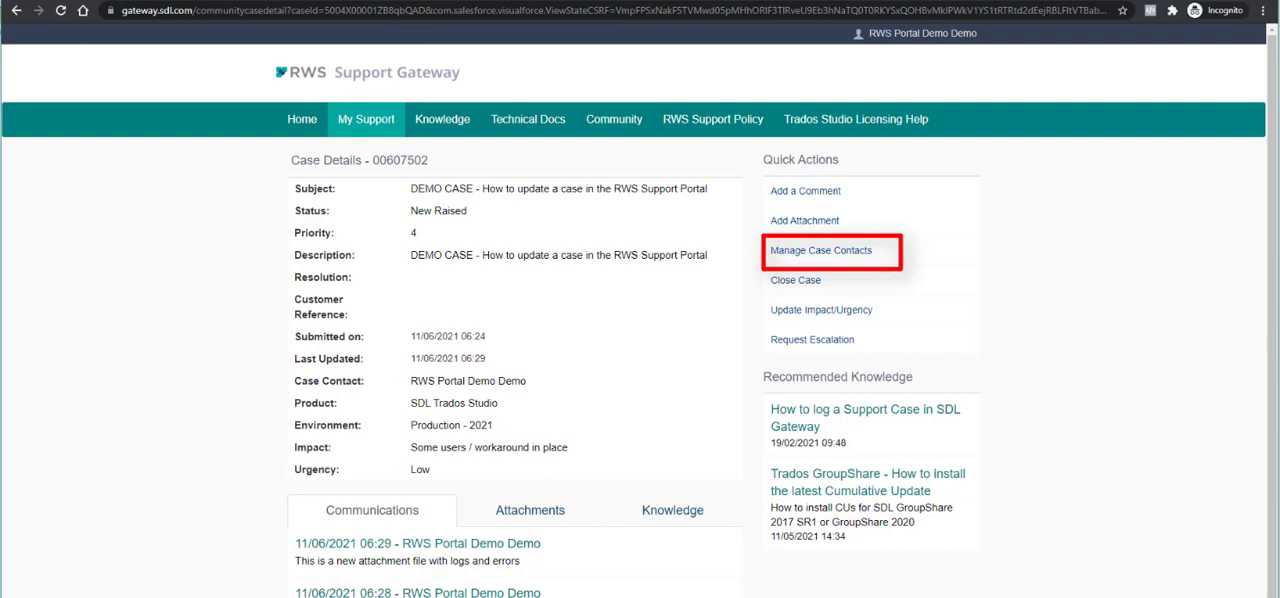
pyautogui.click(821, 250)
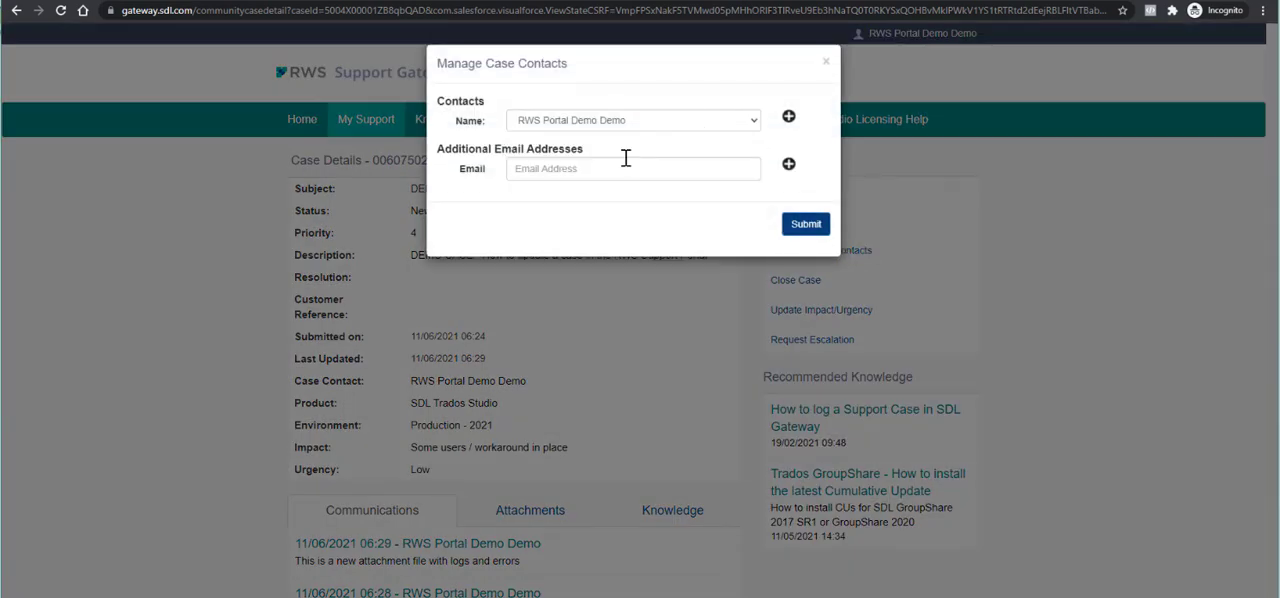
pyautogui.click(633, 168)
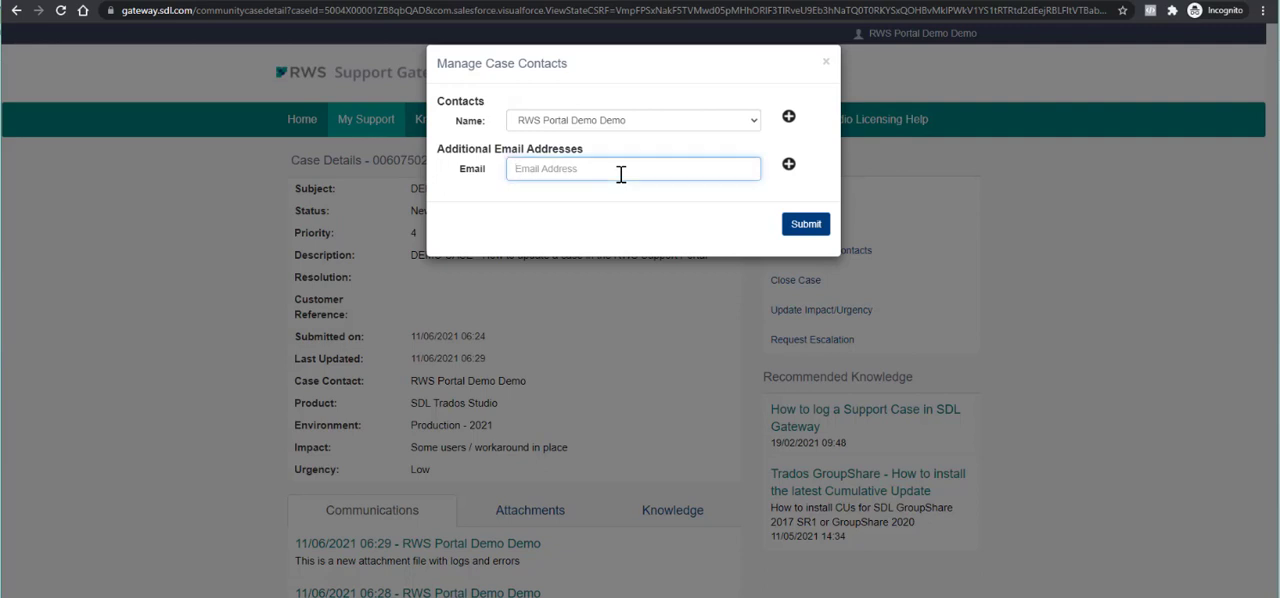
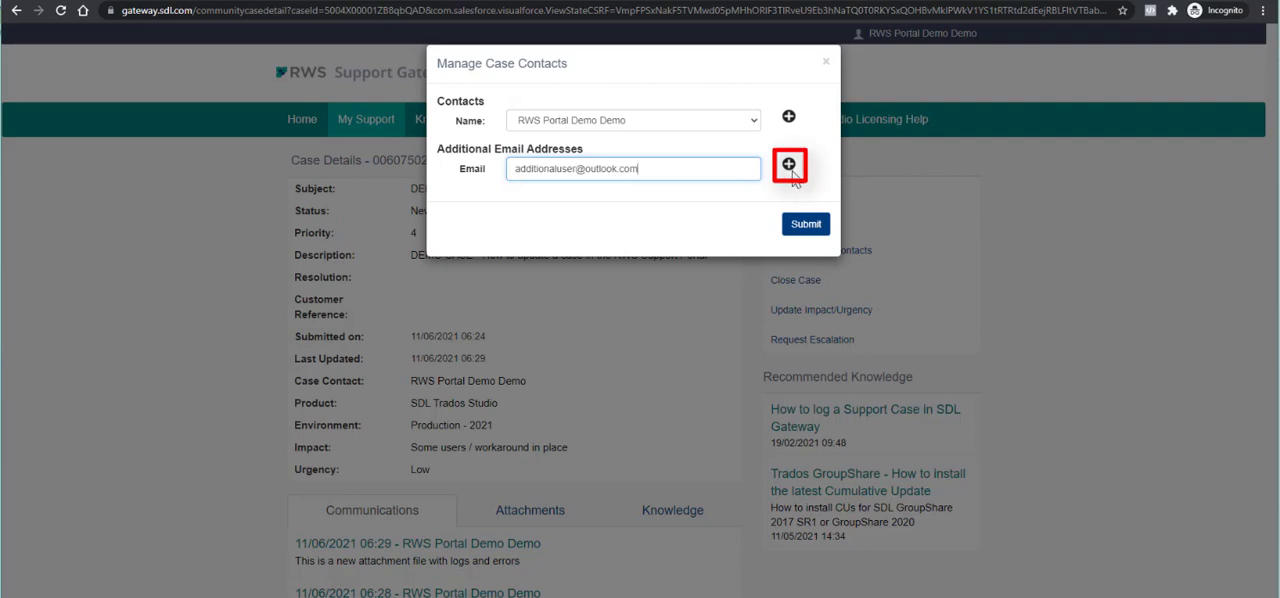
# Add the email as an extra contact and submit the contact changes.
pyautogui.click(789, 165)
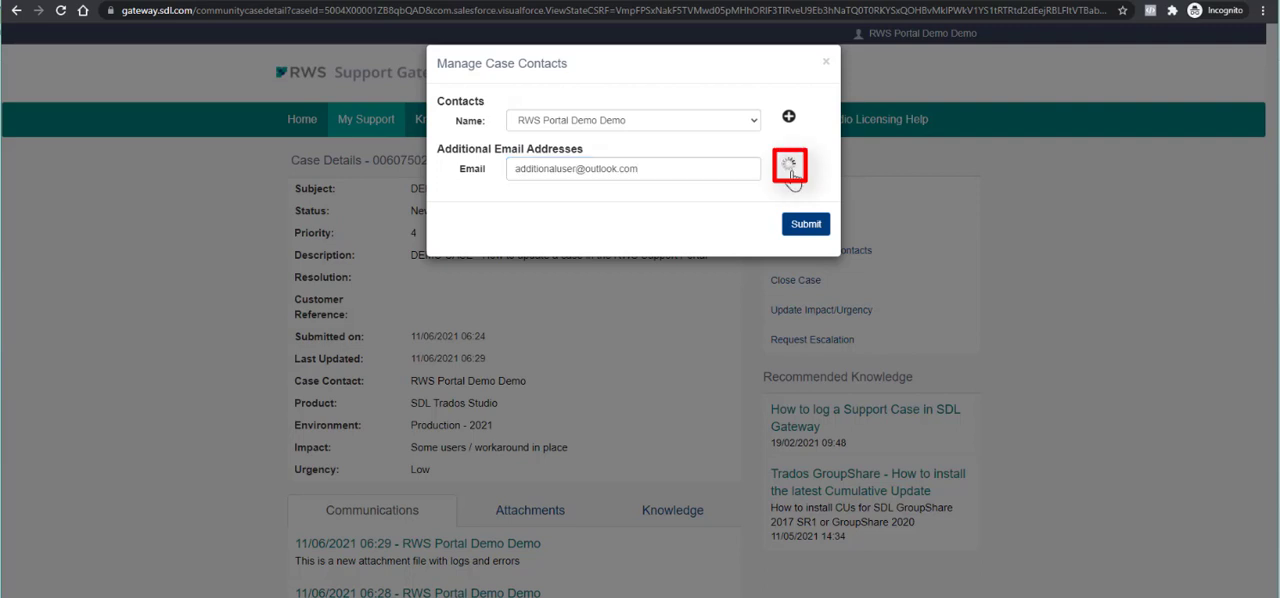
pyautogui.click(789, 168)
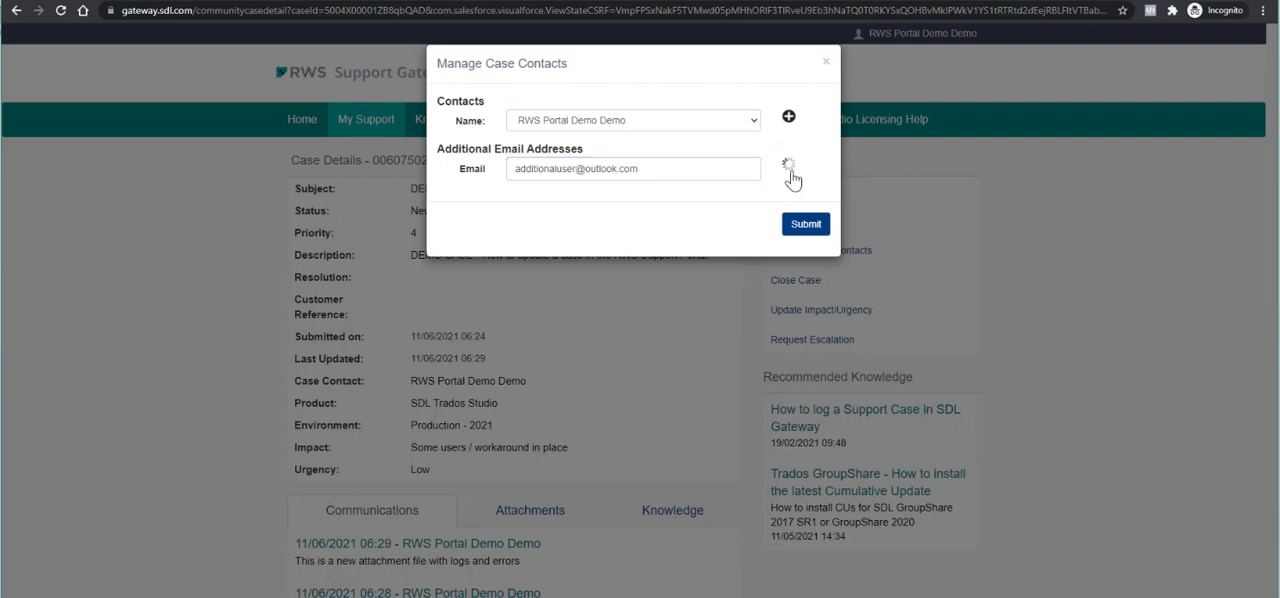
pyautogui.click(789, 168)
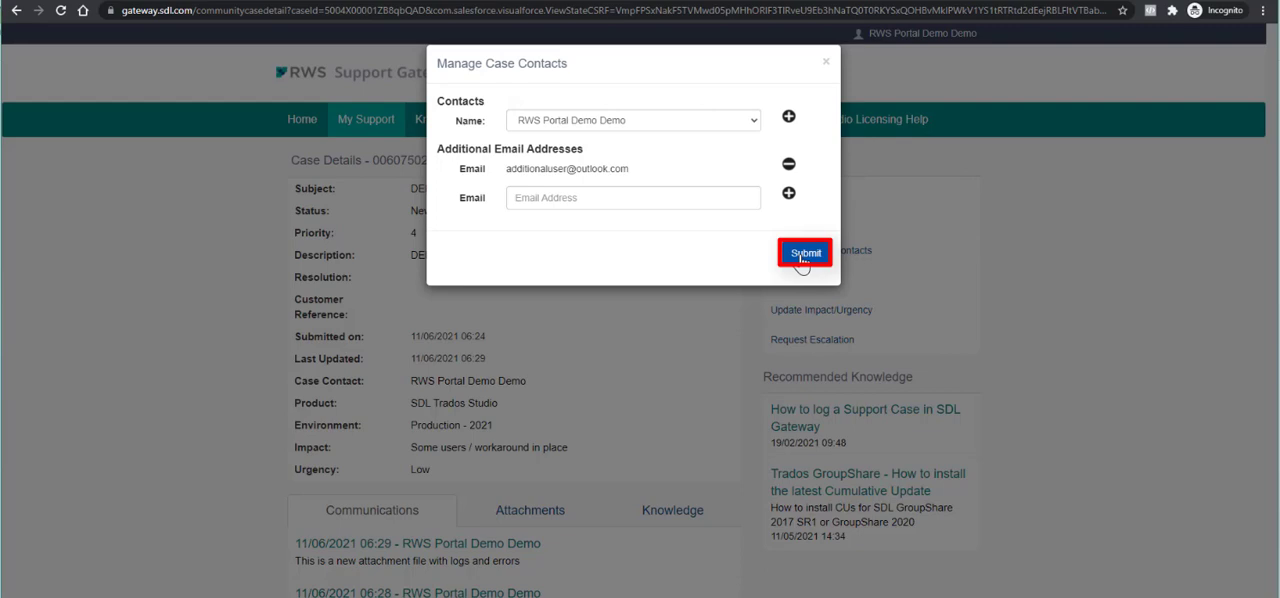
pyautogui.click(805, 251)
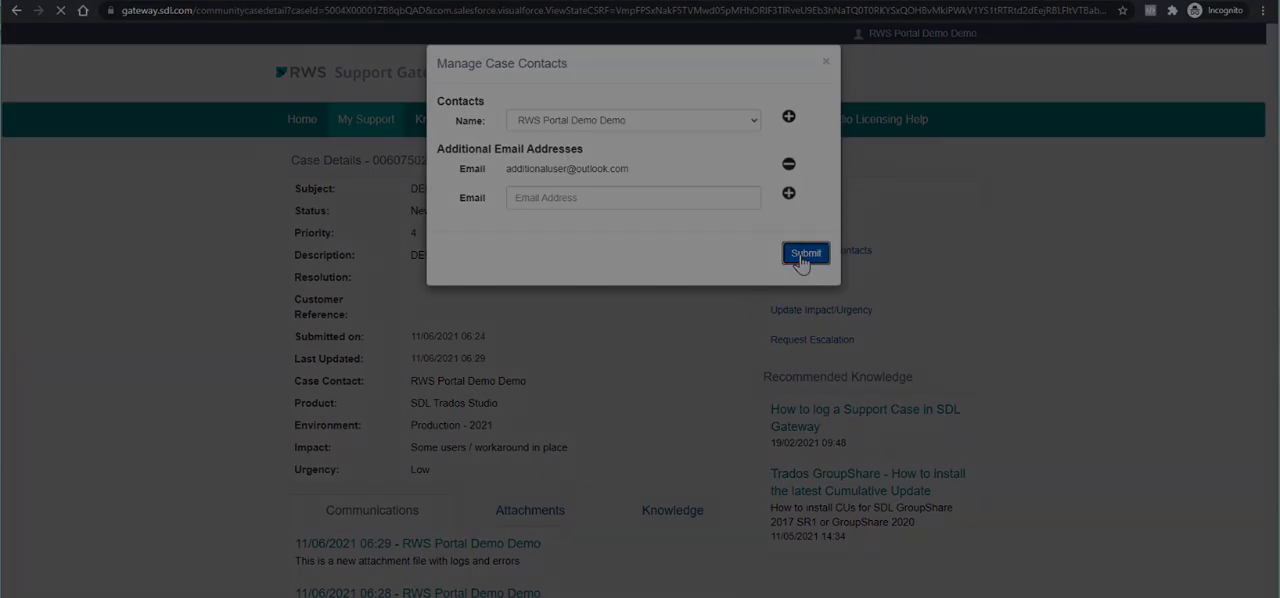